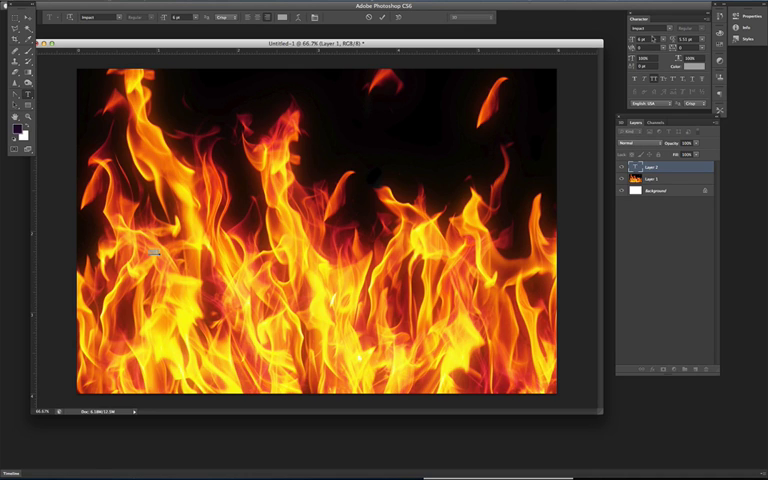
pyautogui.moveTo(658, 44)
pyautogui.write('FIRE')
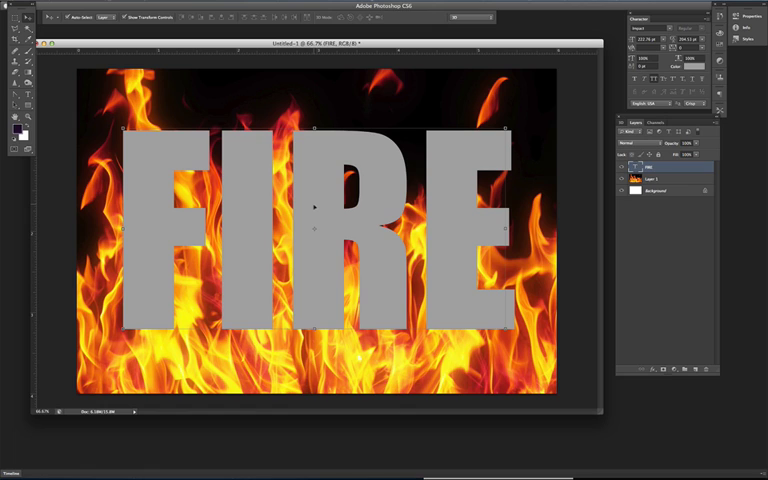
pyautogui.moveTo(336, 208)
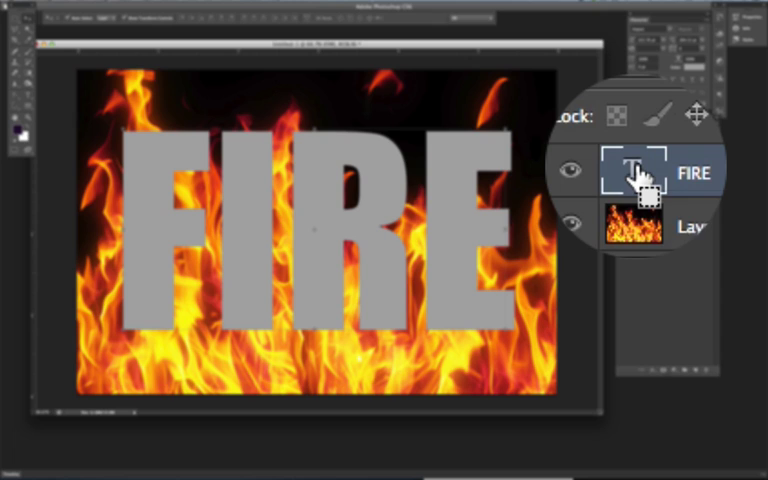
pyautogui.moveTo(648, 184)
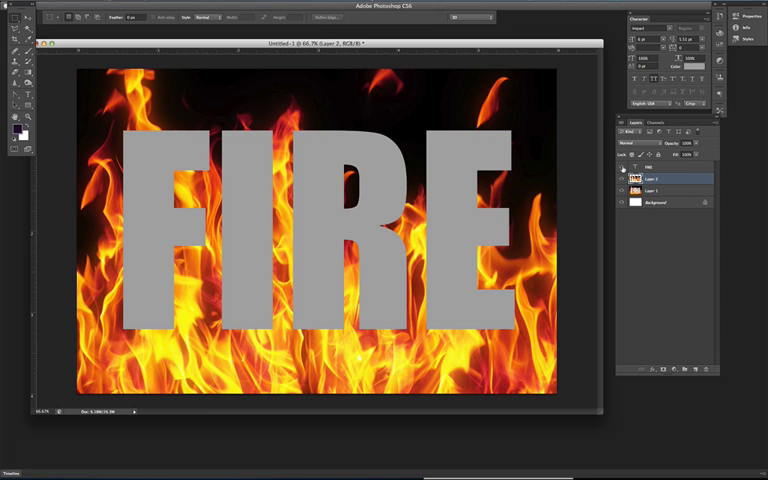
pyautogui.moveTo(628, 176)
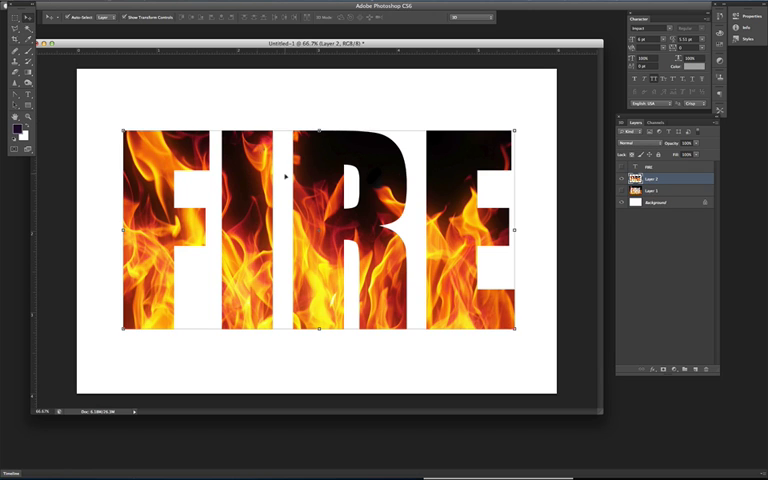
pyautogui.moveTo(652, 248)
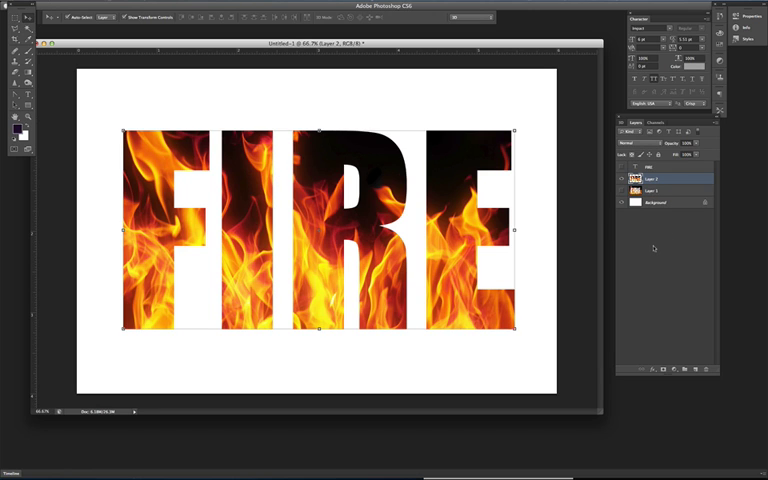